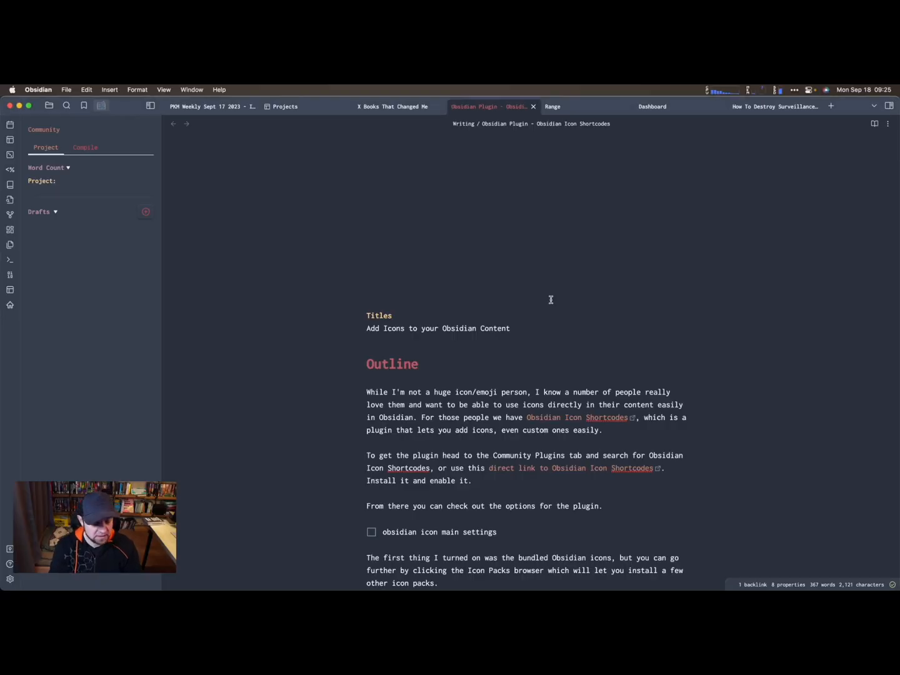
# - Reach the community plugin catalogue from Obsidian's Community plugins settings
pyautogui.click(10, 577)
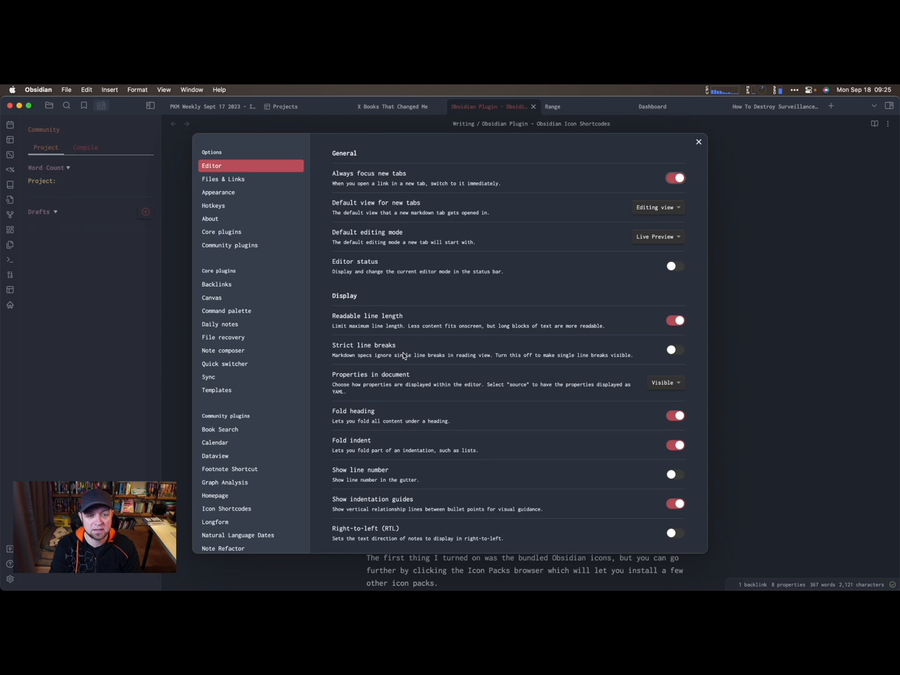
pyautogui.moveTo(189, 345)
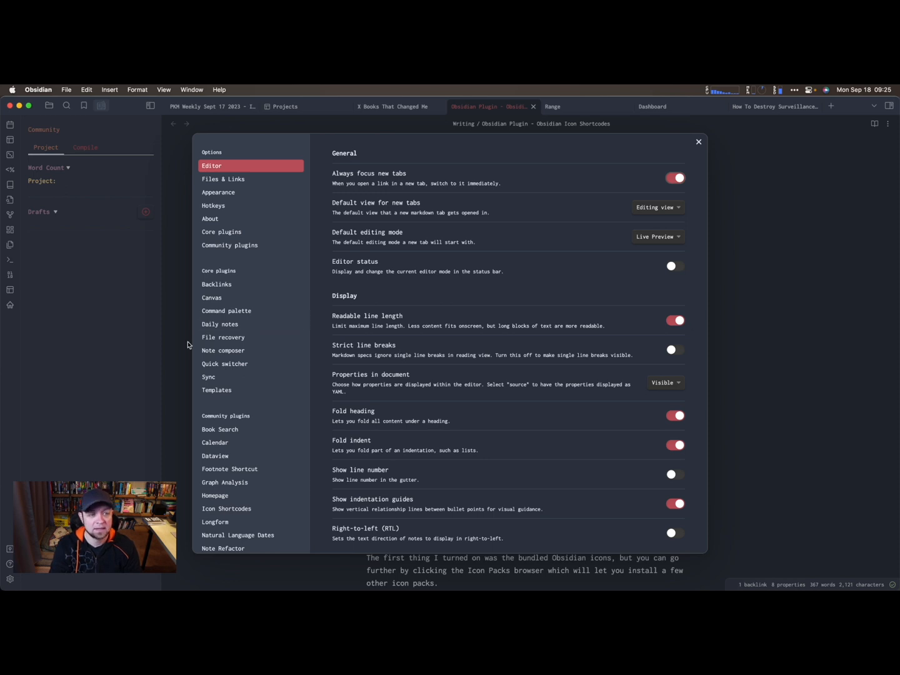
pyautogui.click(230, 245)
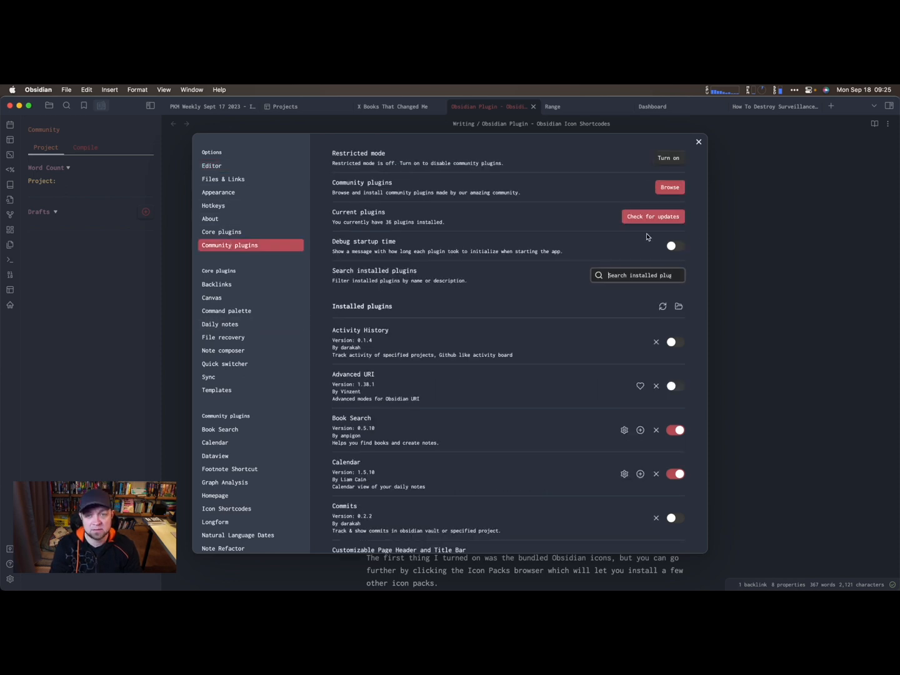
pyautogui.click(669, 188)
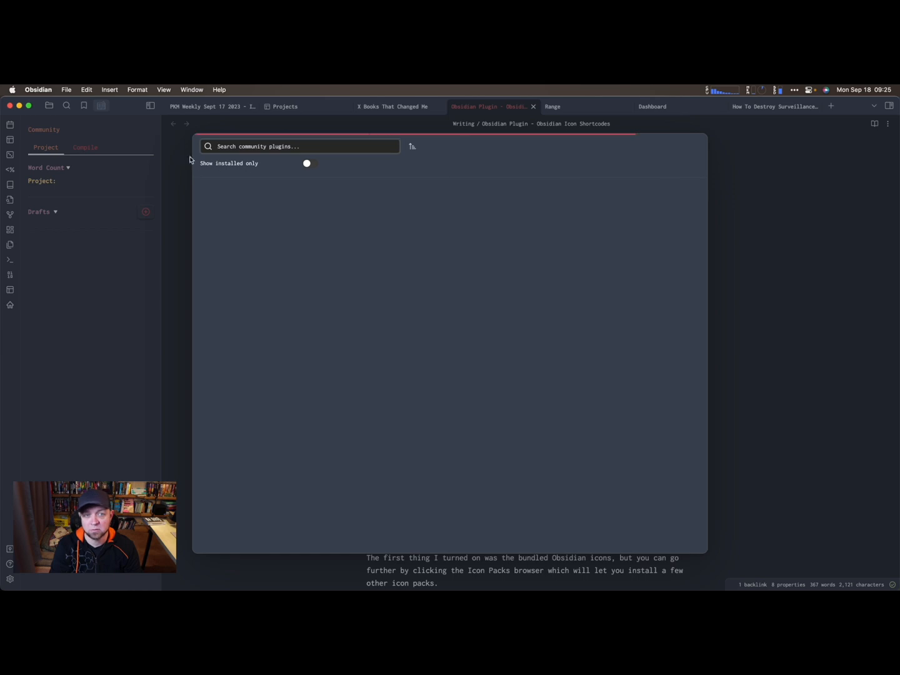
# - Search the catalogue for 'icons' and bring up the Icon Shortcodes plugin's details page
pyautogui.write('icon')
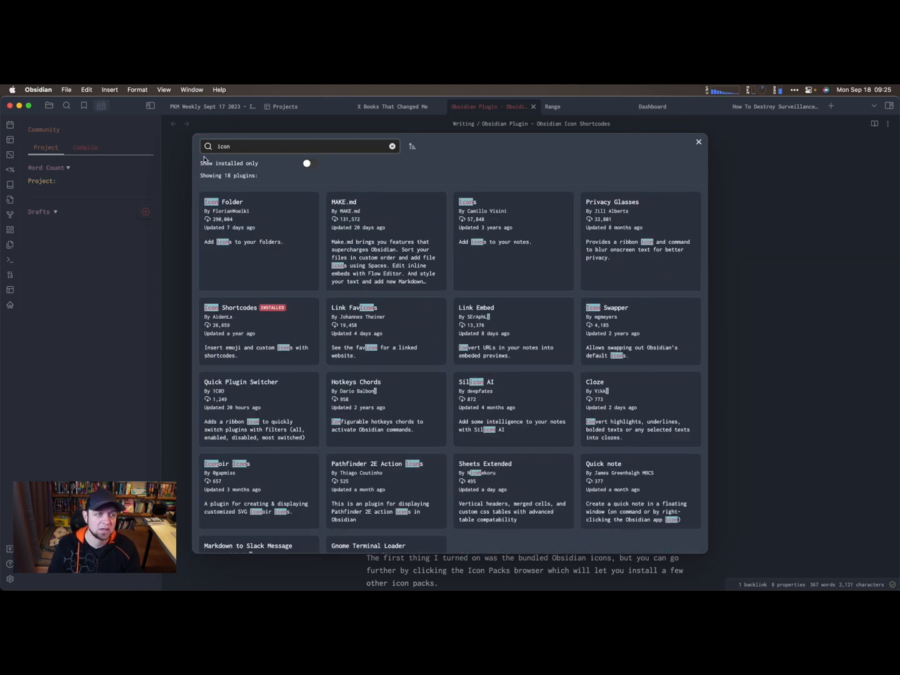
pyautogui.write('s')
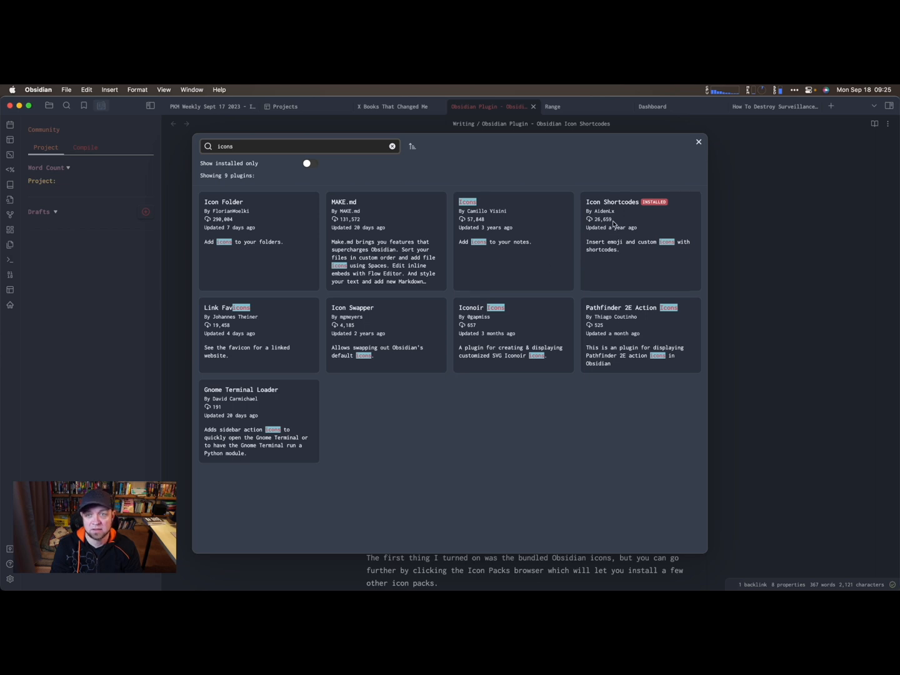
pyautogui.click(639, 240)
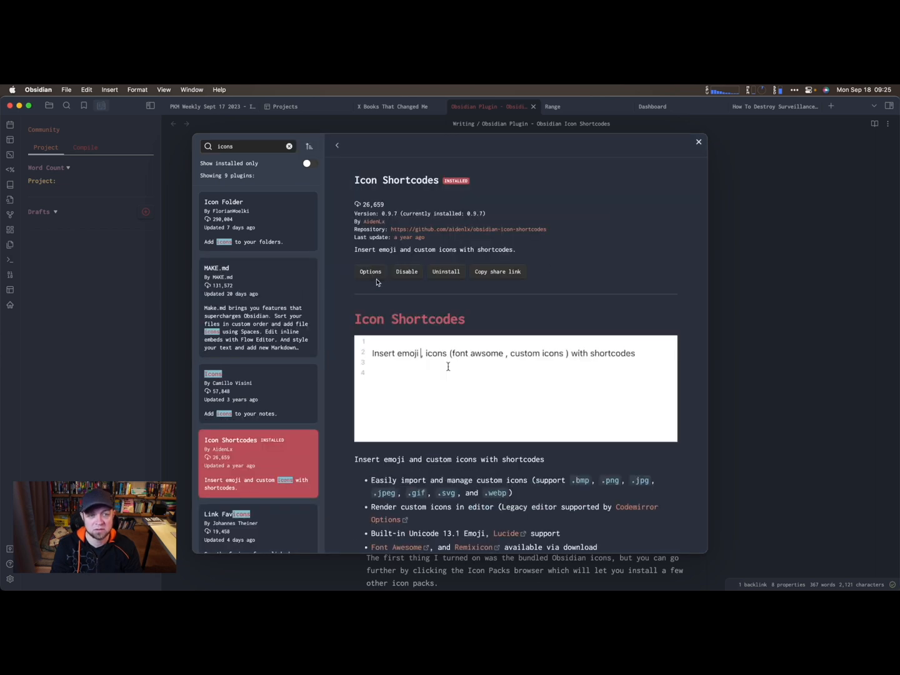
pyautogui.write(':hea')
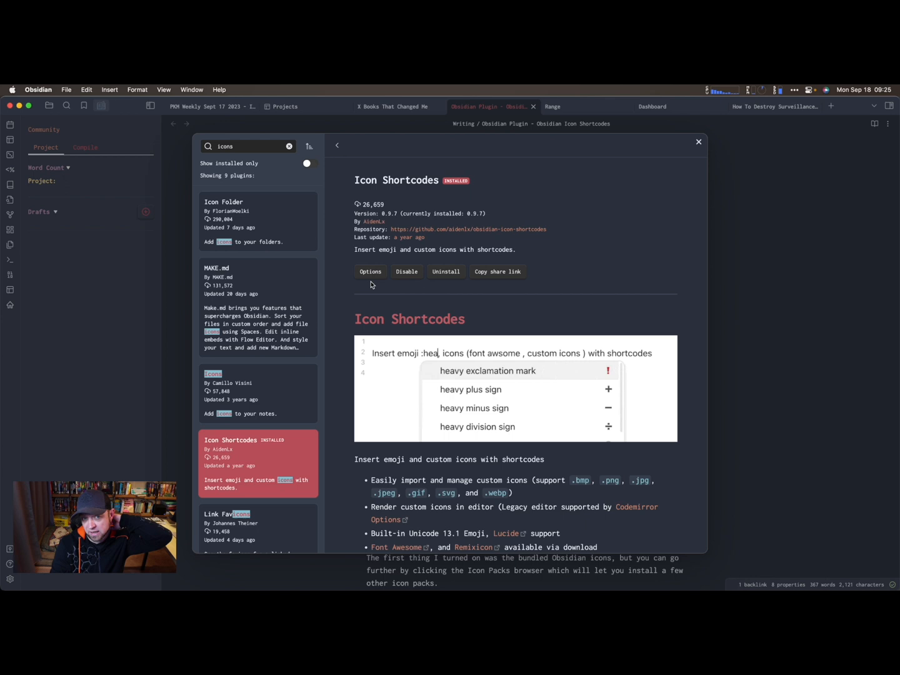
# - In Icon Shortcodes options, enable space after inserted shortcode and Obsidian's built-in icons pack
pyautogui.click(370, 271)
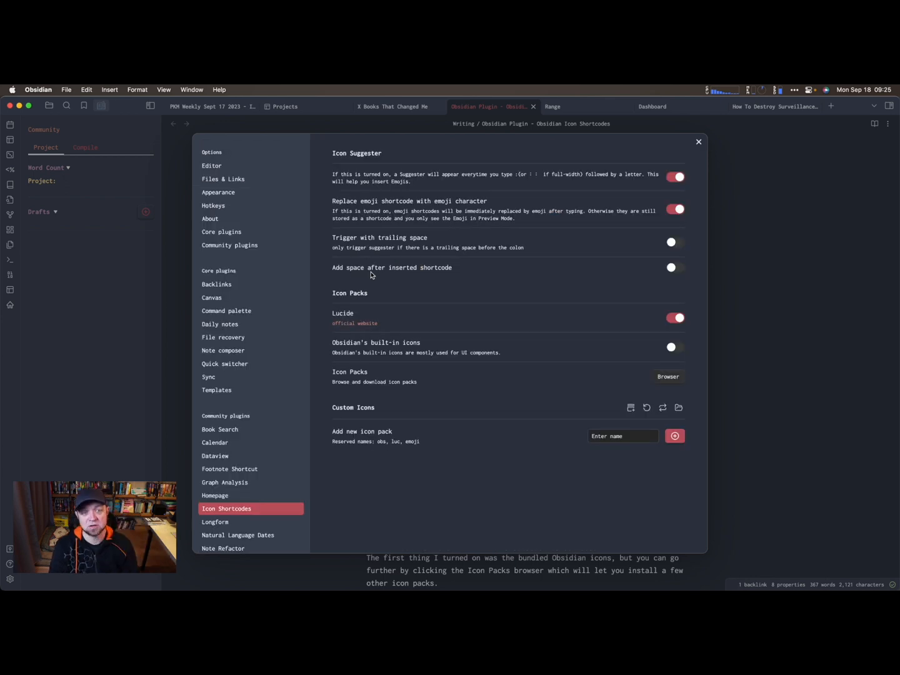
pyautogui.moveTo(319, 219)
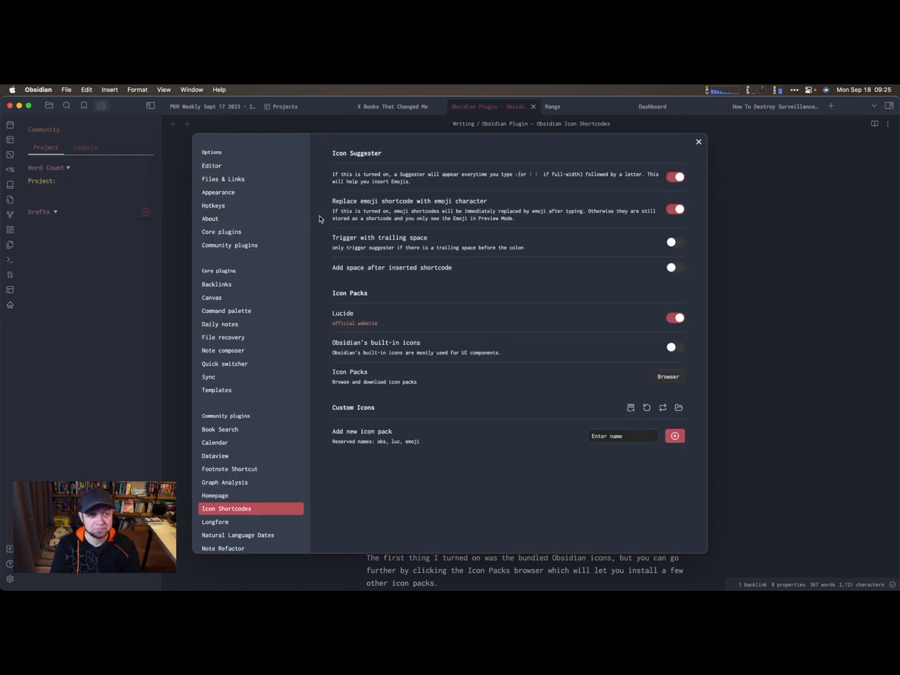
pyautogui.moveTo(507, 420)
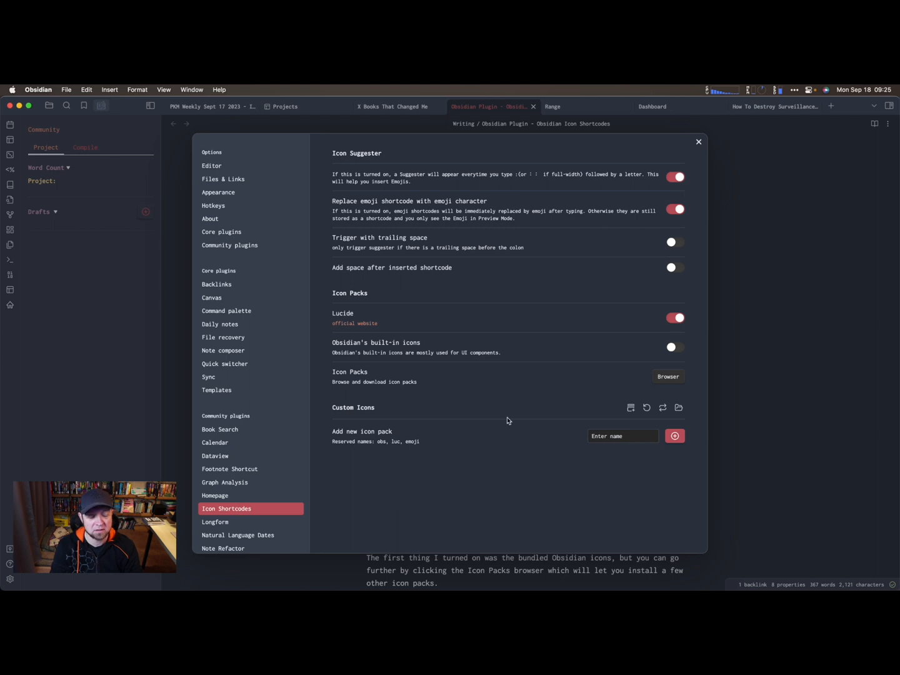
pyautogui.moveTo(411, 190)
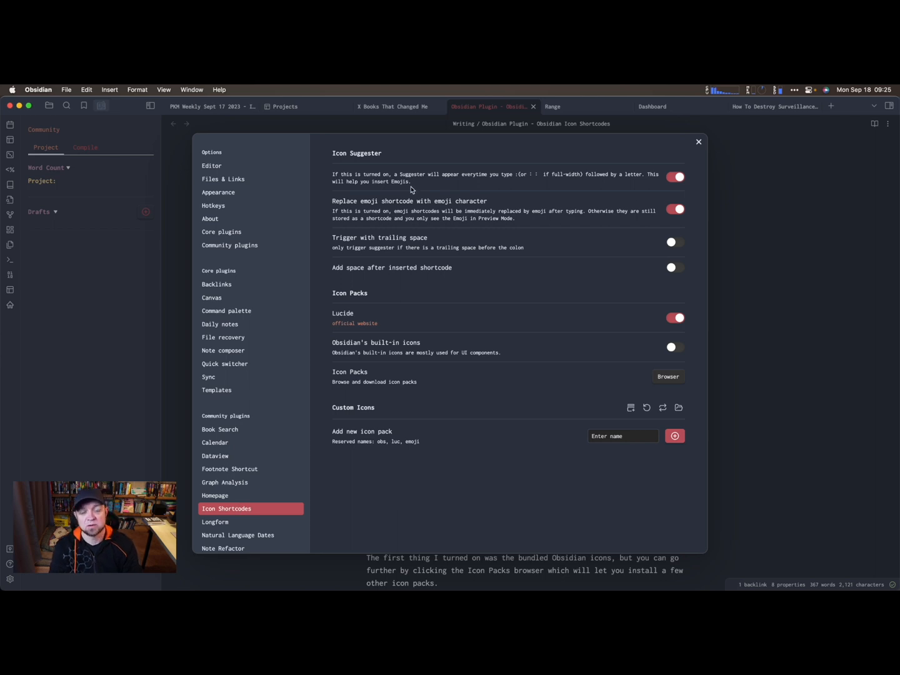
pyautogui.moveTo(512, 186)
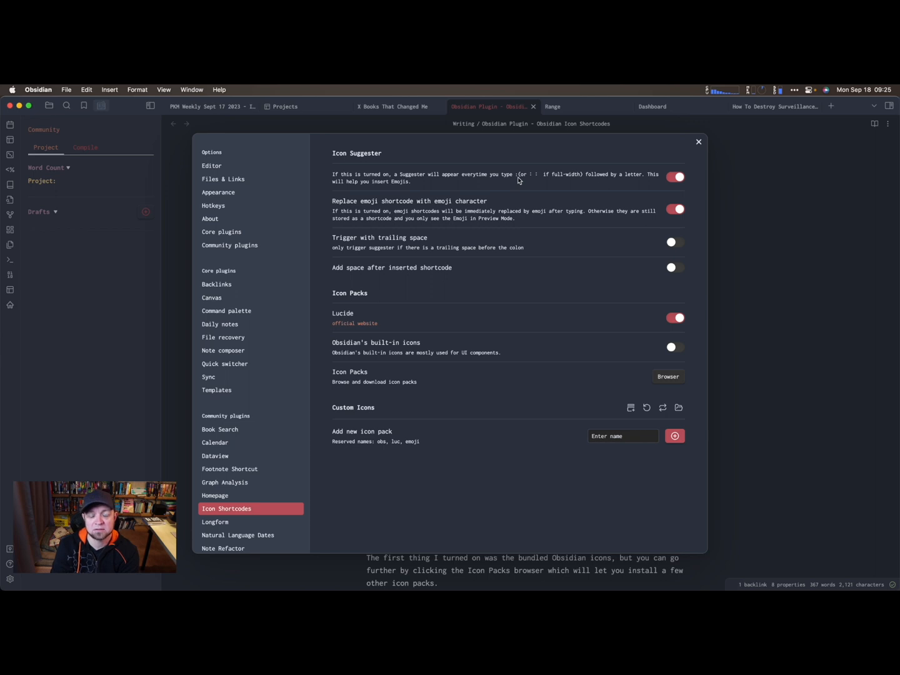
pyautogui.moveTo(540, 183)
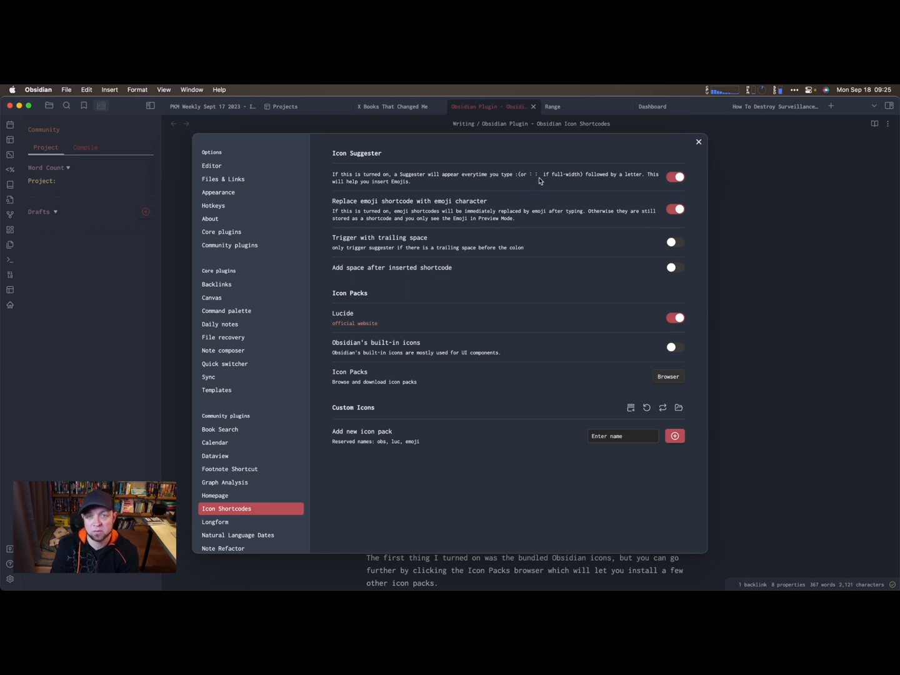
pyautogui.moveTo(374, 230)
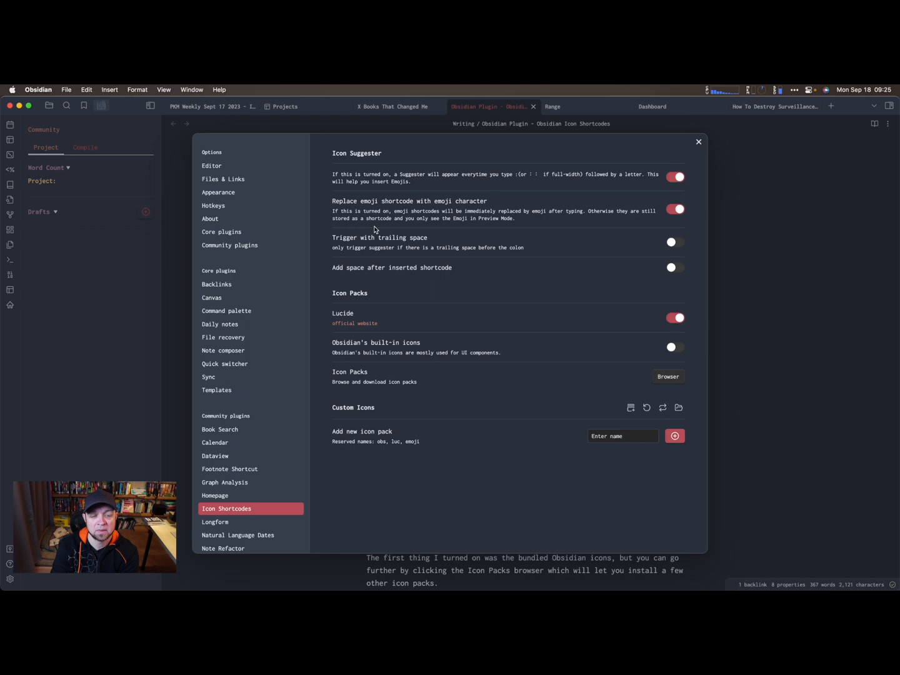
pyautogui.moveTo(377, 254)
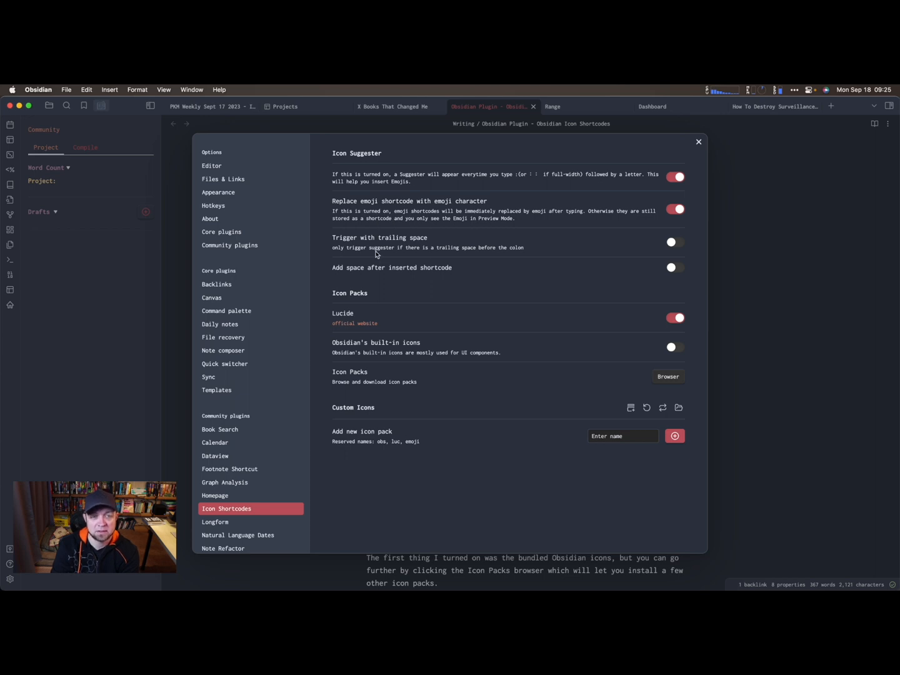
pyautogui.moveTo(470, 244)
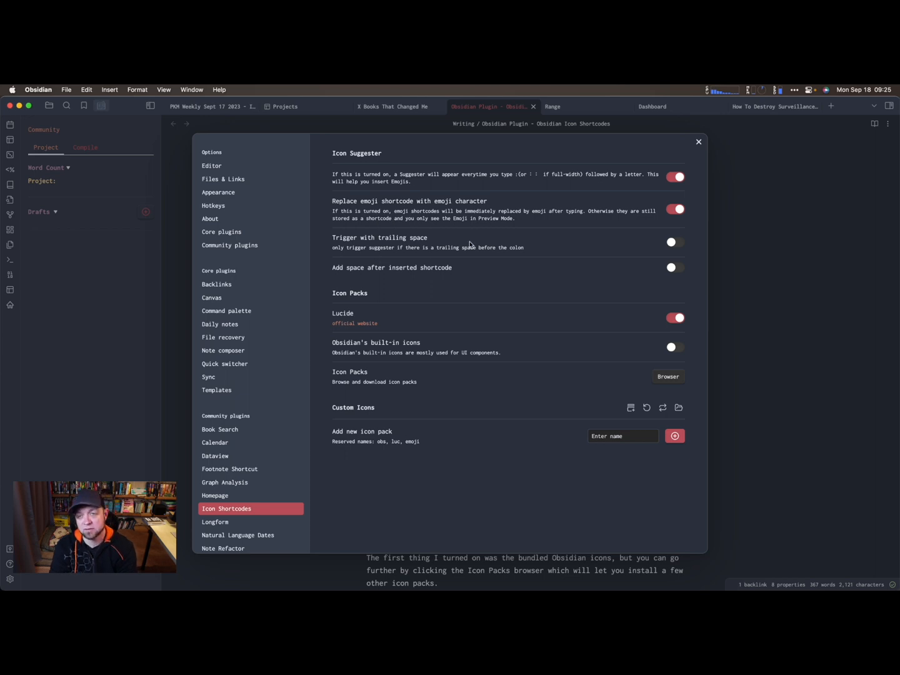
pyautogui.moveTo(669, 240)
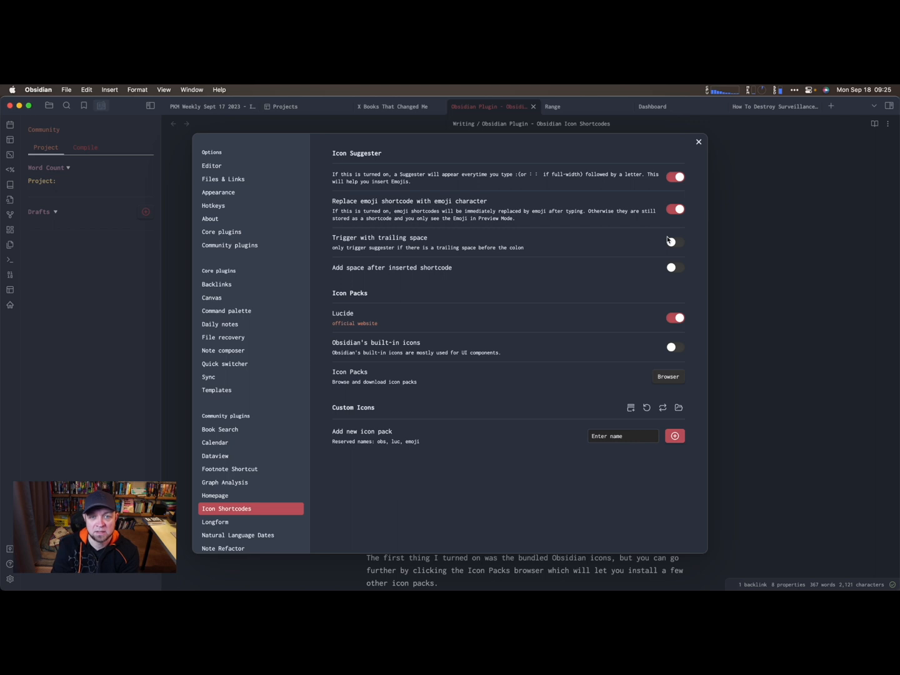
pyautogui.click(674, 243)
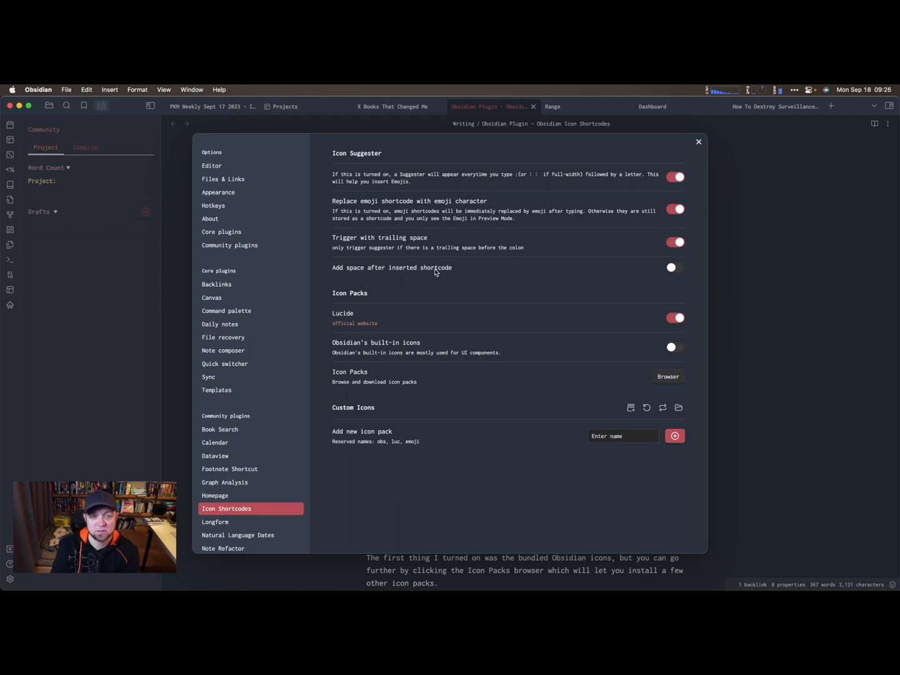
pyautogui.click(675, 267)
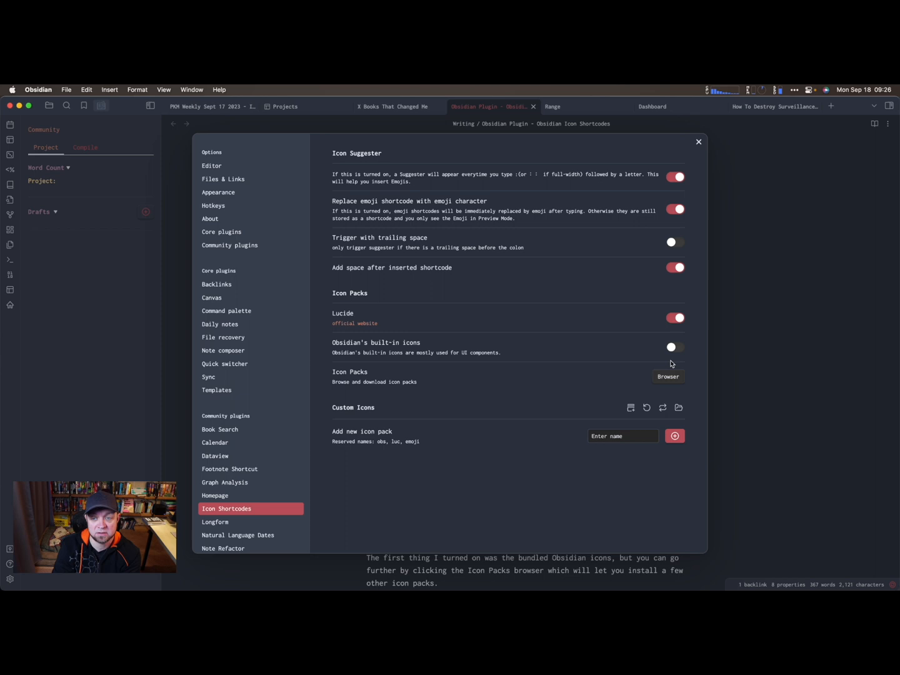
pyautogui.click(675, 347)
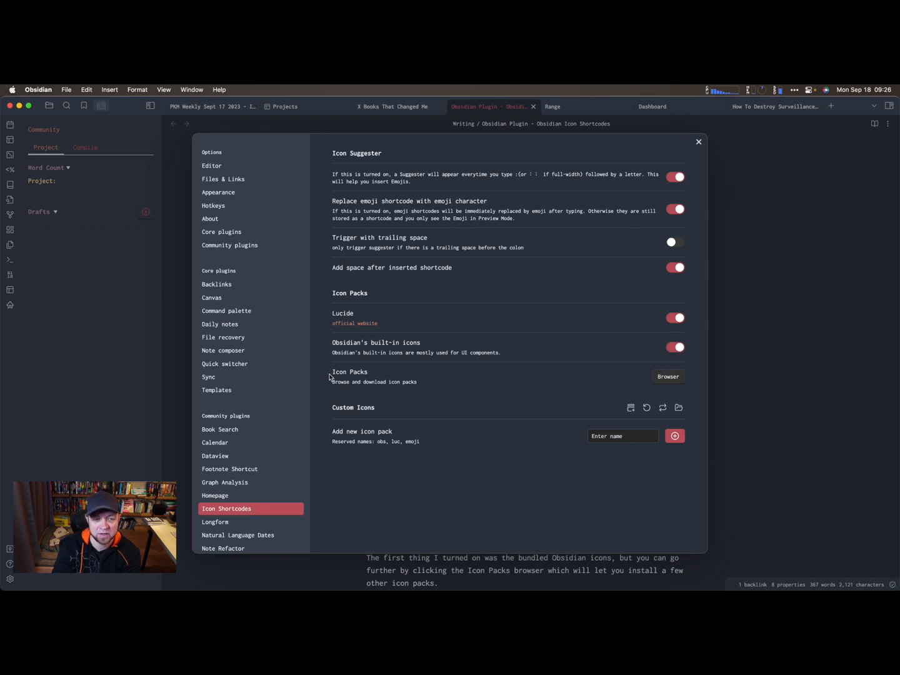
pyautogui.click(667, 376)
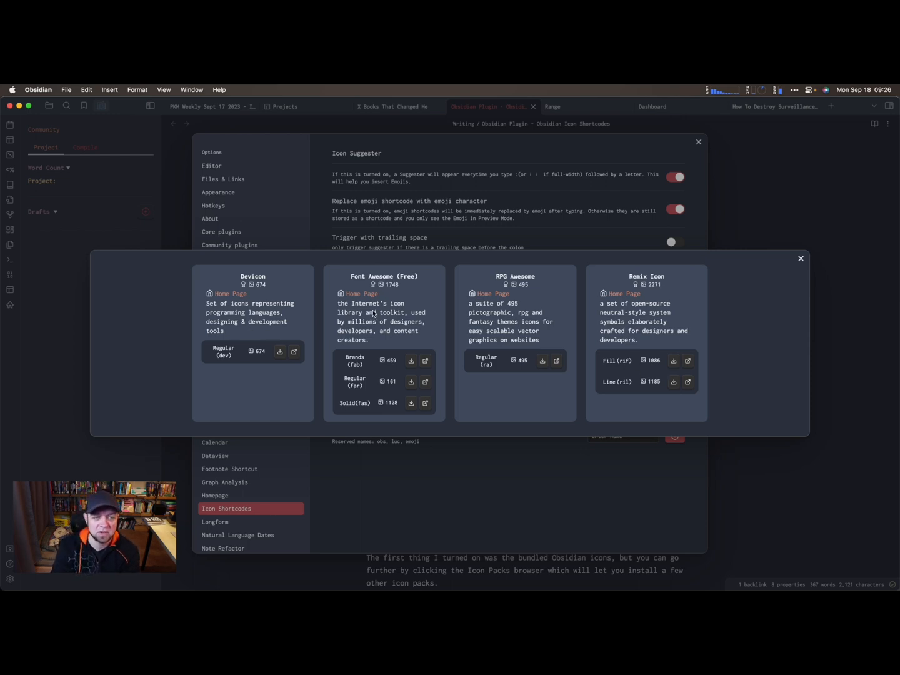
pyautogui.moveTo(533, 310)
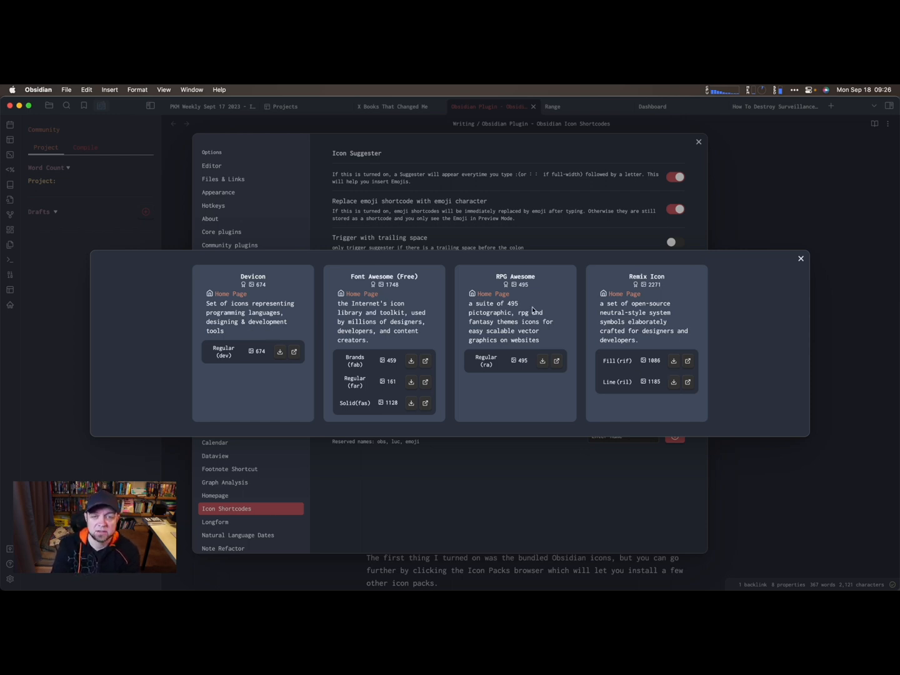
pyautogui.moveTo(793, 262)
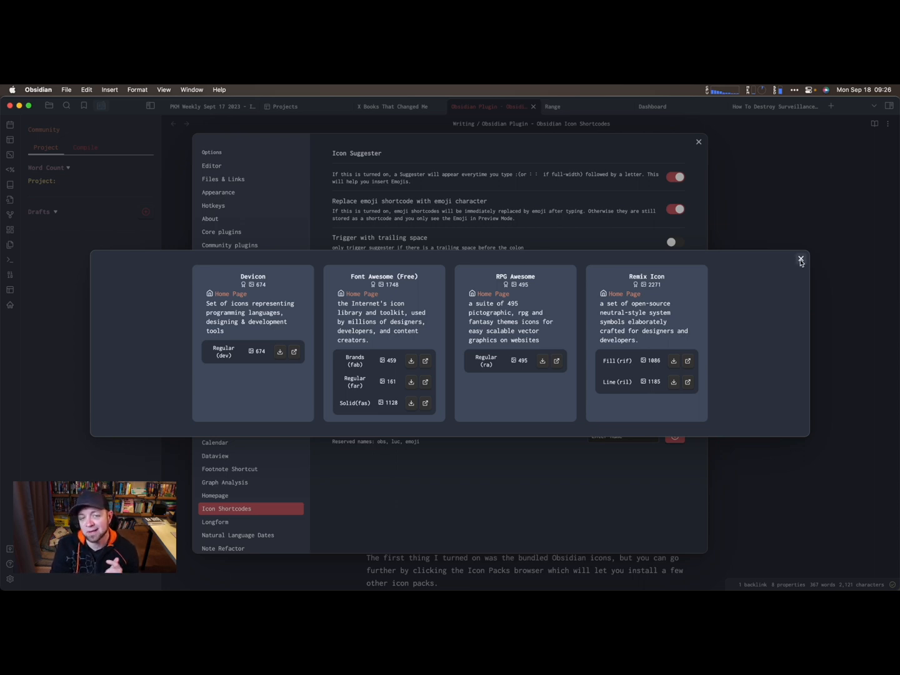
pyautogui.click(800, 259)
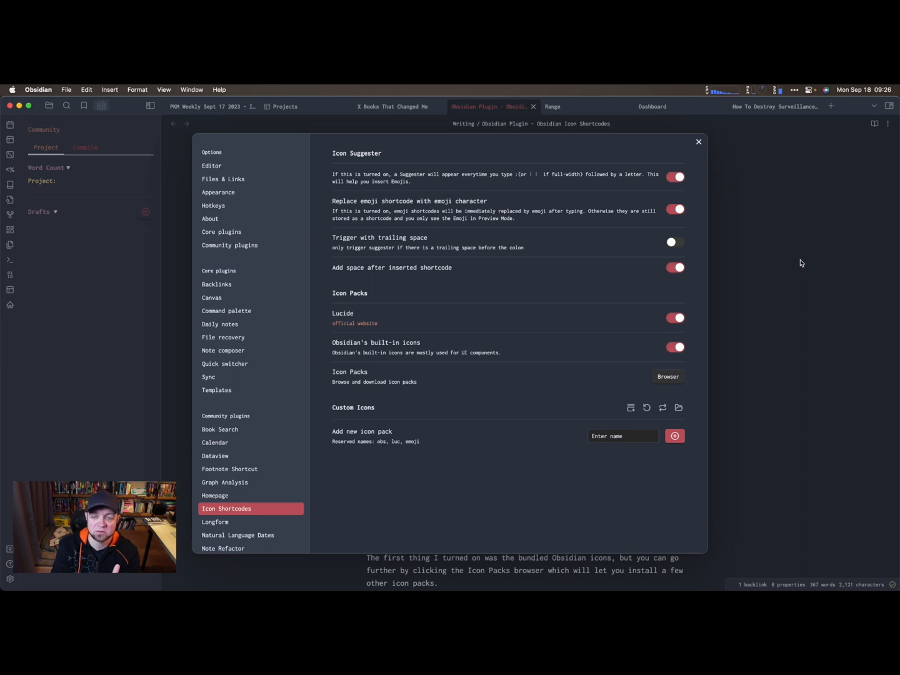
pyautogui.moveTo(527, 338)
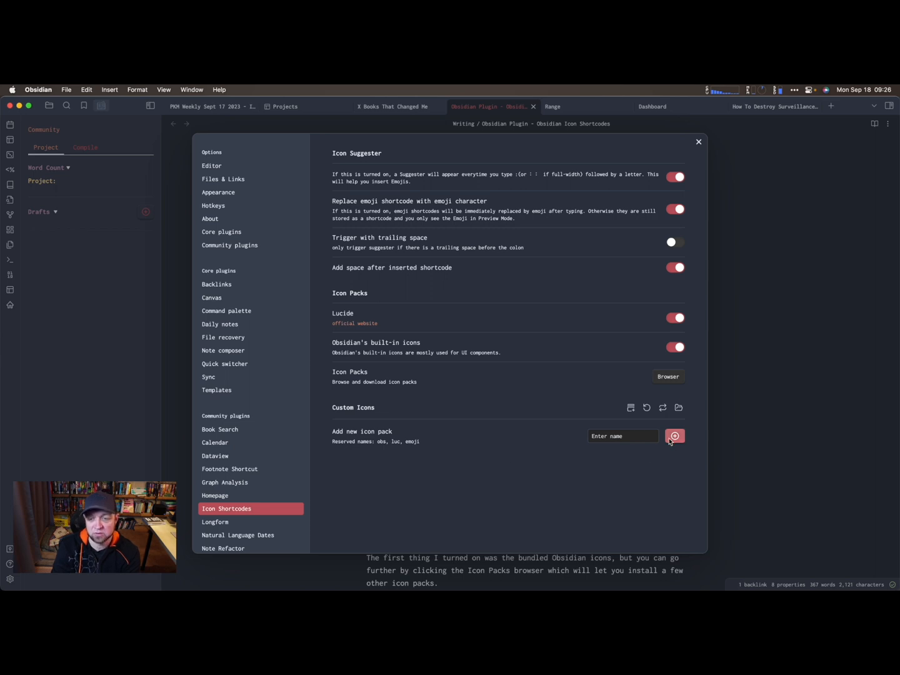
pyautogui.moveTo(433, 442)
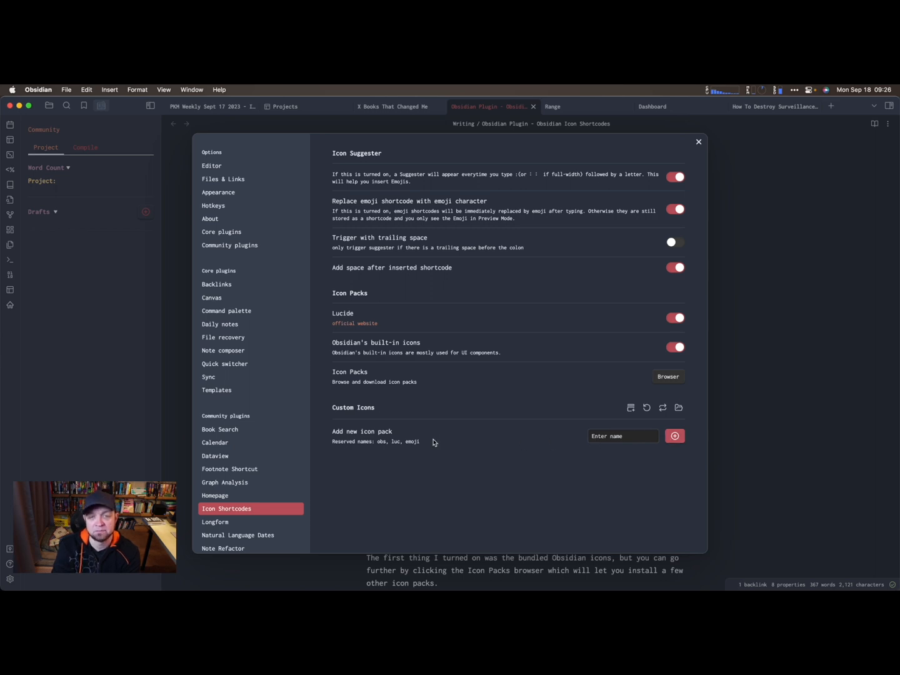
# - Return to the note and enter ':bear' on a new line to bring up bear emoji suggestions
pyautogui.click(697, 141)
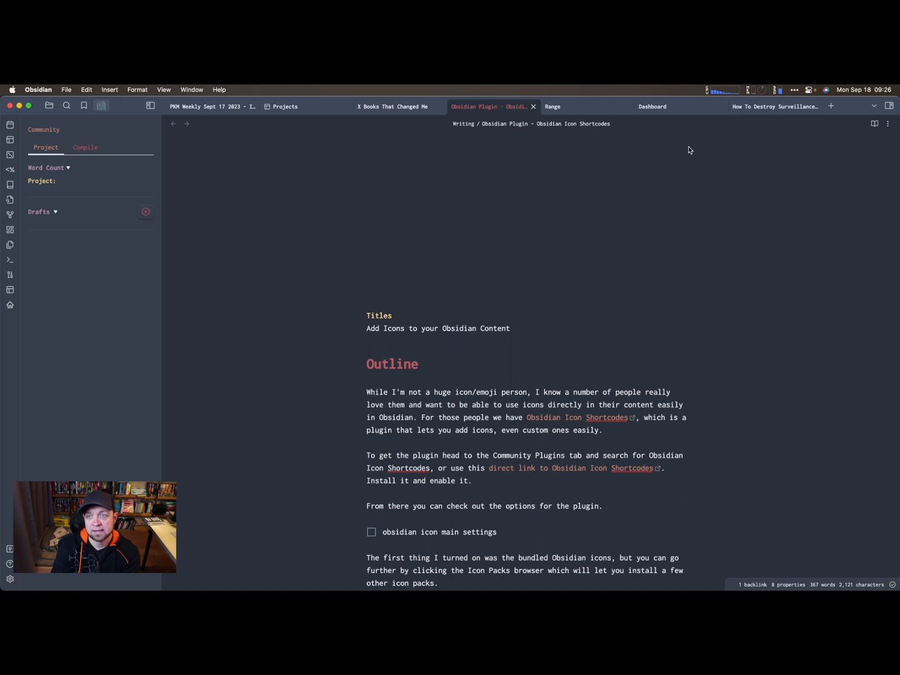
pyautogui.scroll(-3)
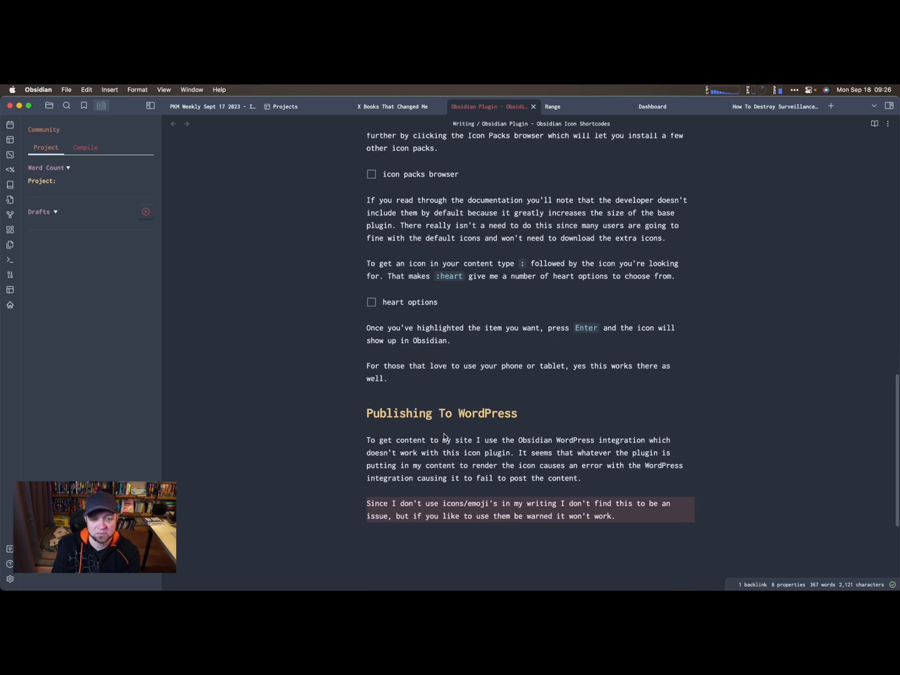
pyautogui.scroll(3)
pyautogui.write(':')
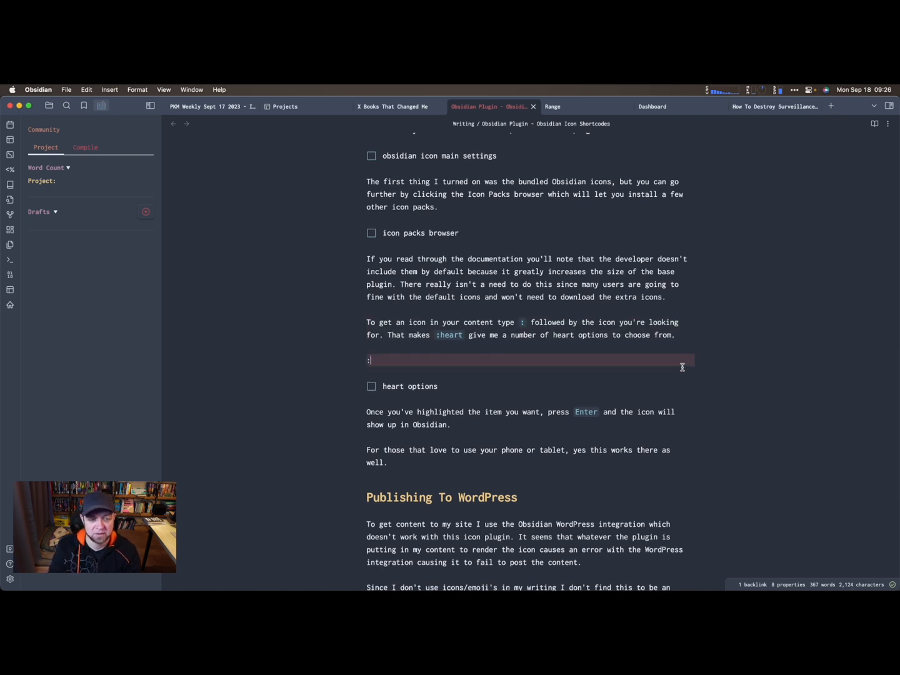
pyautogui.write('hear')
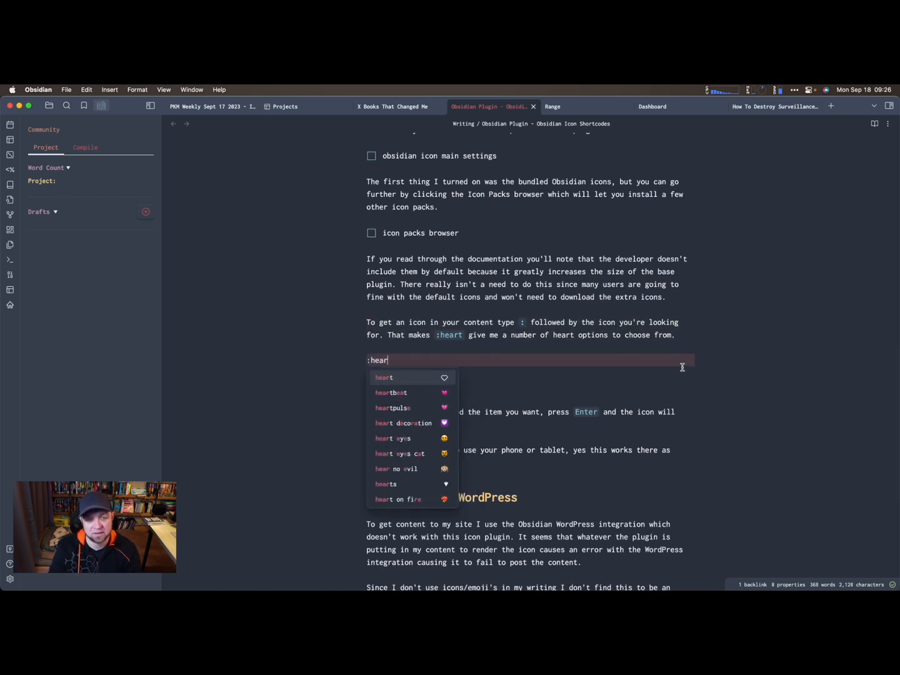
pyautogui.write('bear')
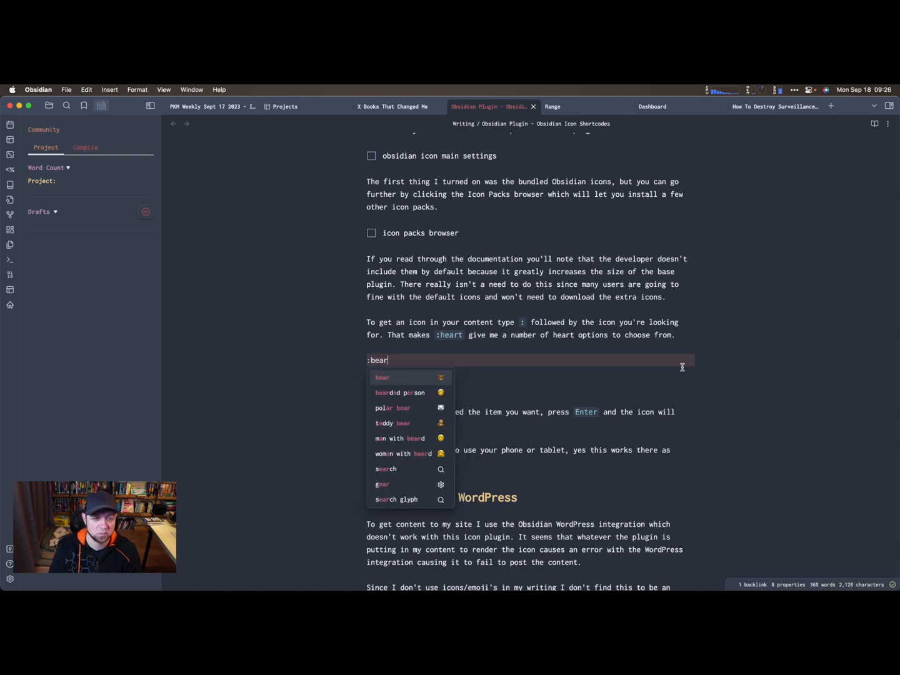